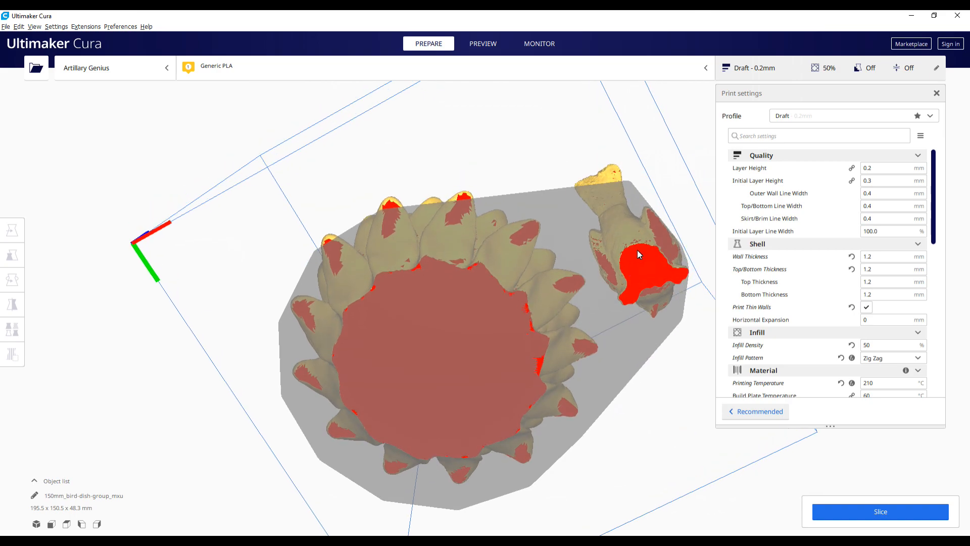
{"action": "mouse_move", "coordinate": [385, 274]}
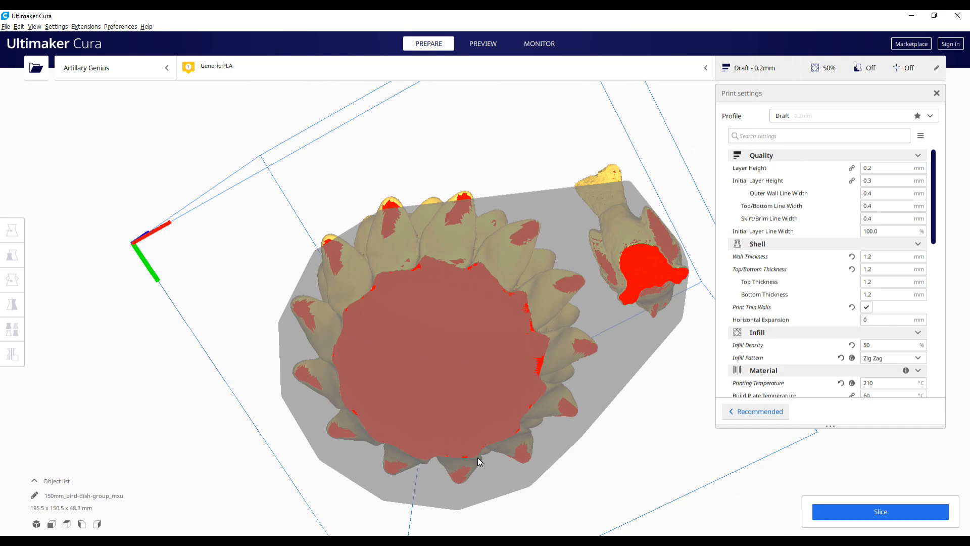
{"action": "mouse_move", "coordinate": [436, 304]}
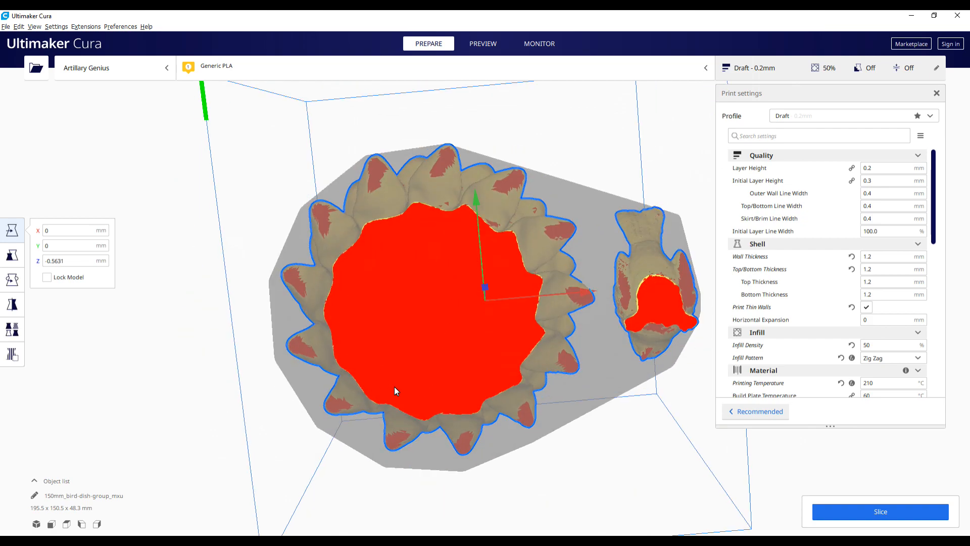
{"action": "mouse_move", "coordinate": [414, 345]}
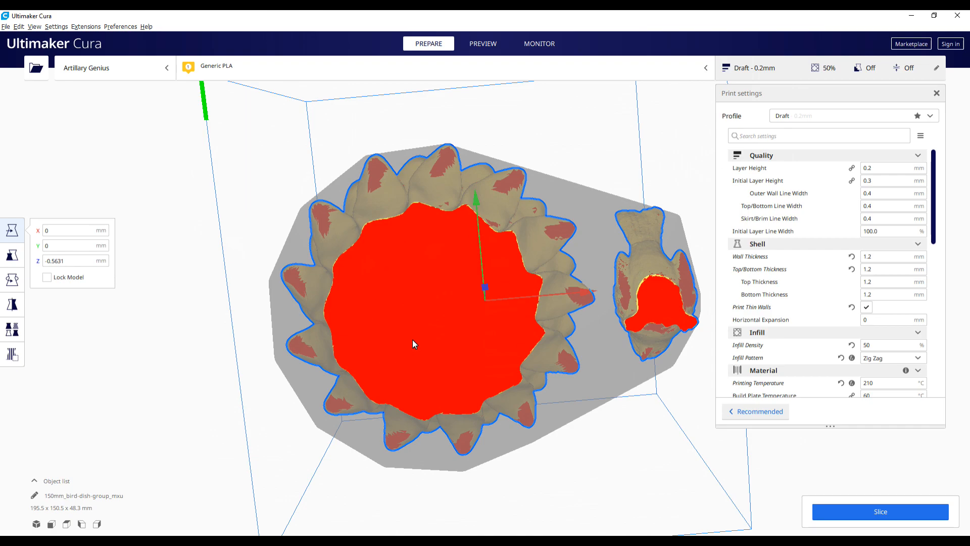